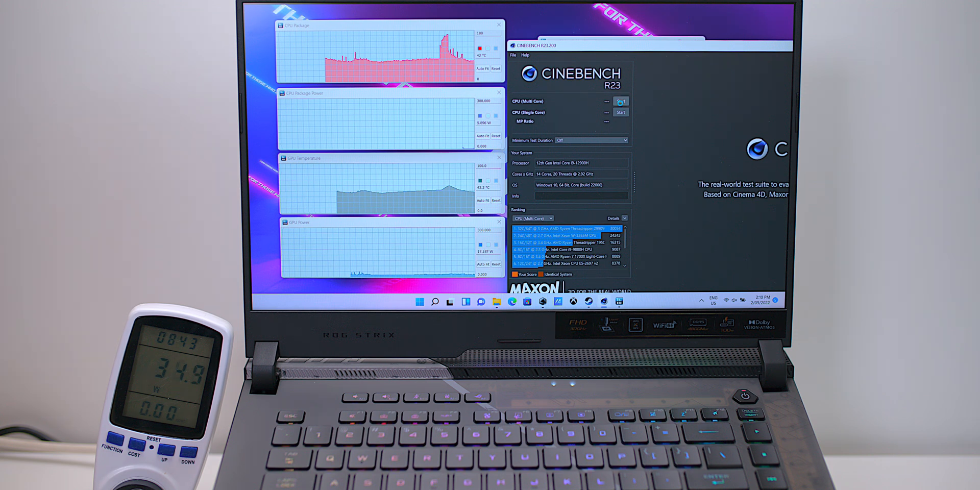
# Run the CPU (Multi Core) benchmark to a 19592-point score, then start it again.
pyautogui.click(619, 101)
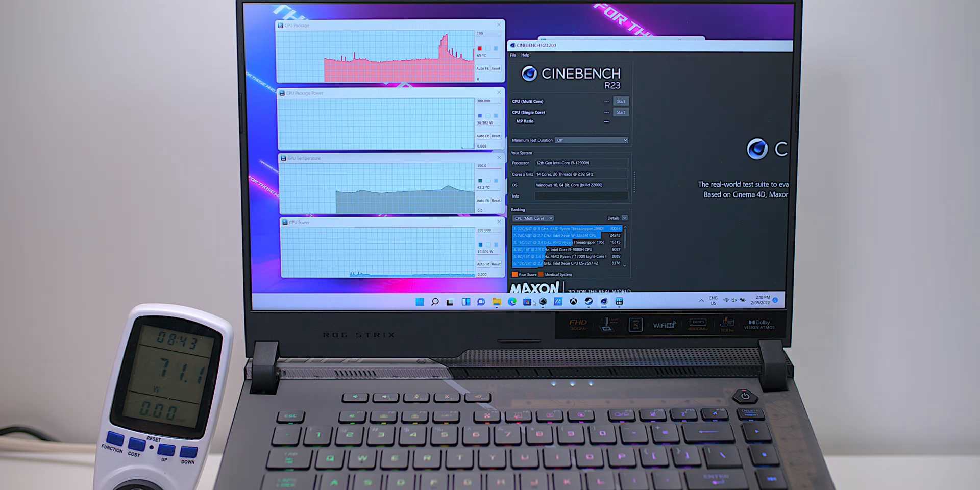
pyautogui.click(619, 101)
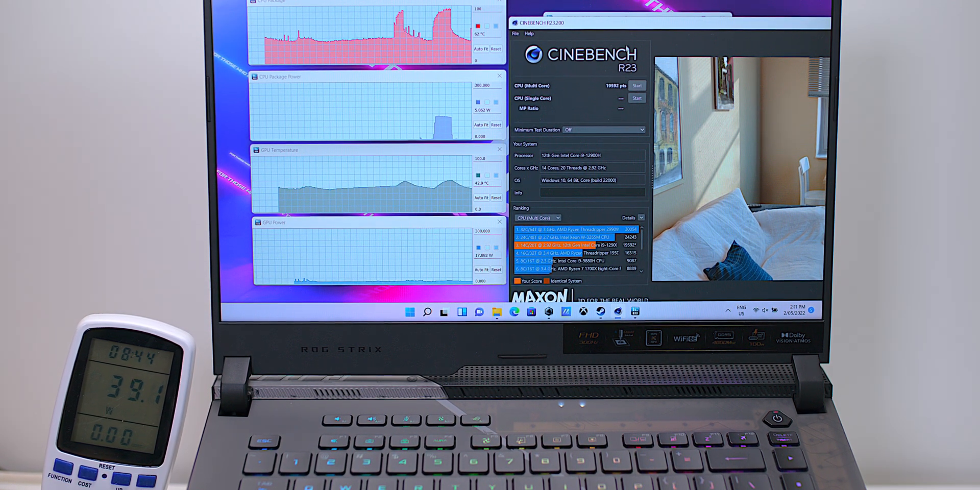
pyautogui.click(636, 86)
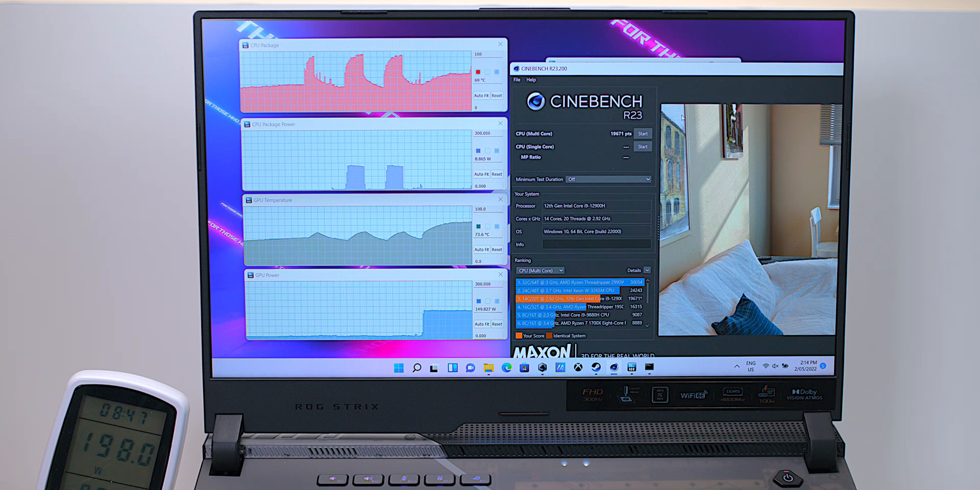
# Launch a fresh CPU (Multi Core) render after the 18671-point result.
pyautogui.click(642, 134)
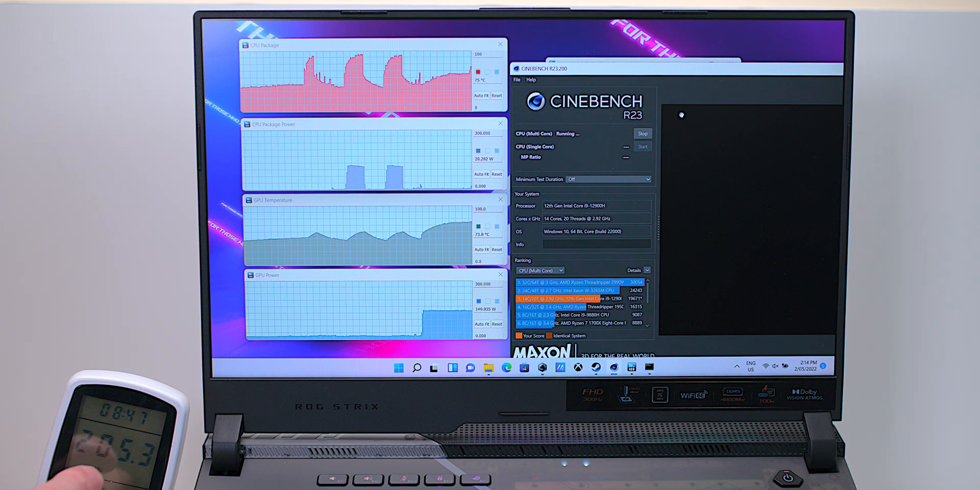